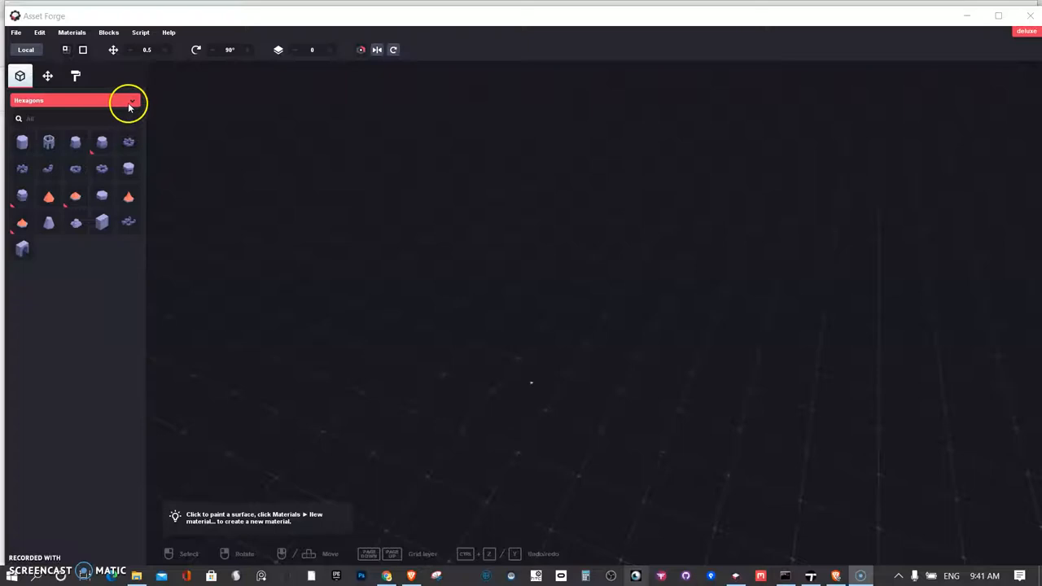
- Switch the block library from Hexagons to the Aircraft collection
{"action": "left_click", "coordinate": [132, 101]}
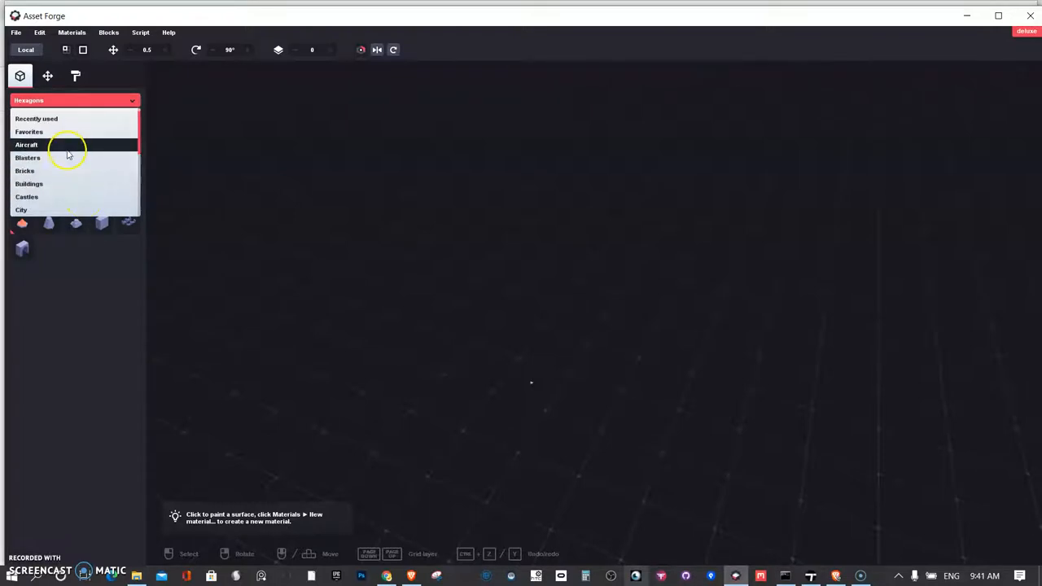
{"action": "left_click", "coordinate": [26, 143]}
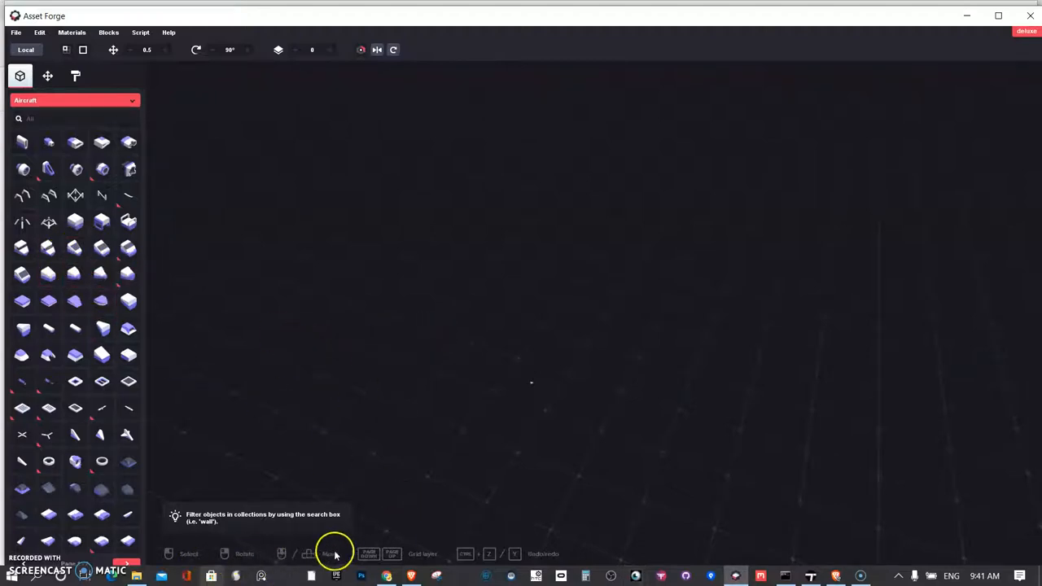
{"action": "mouse_move", "coordinate": [399, 562]}
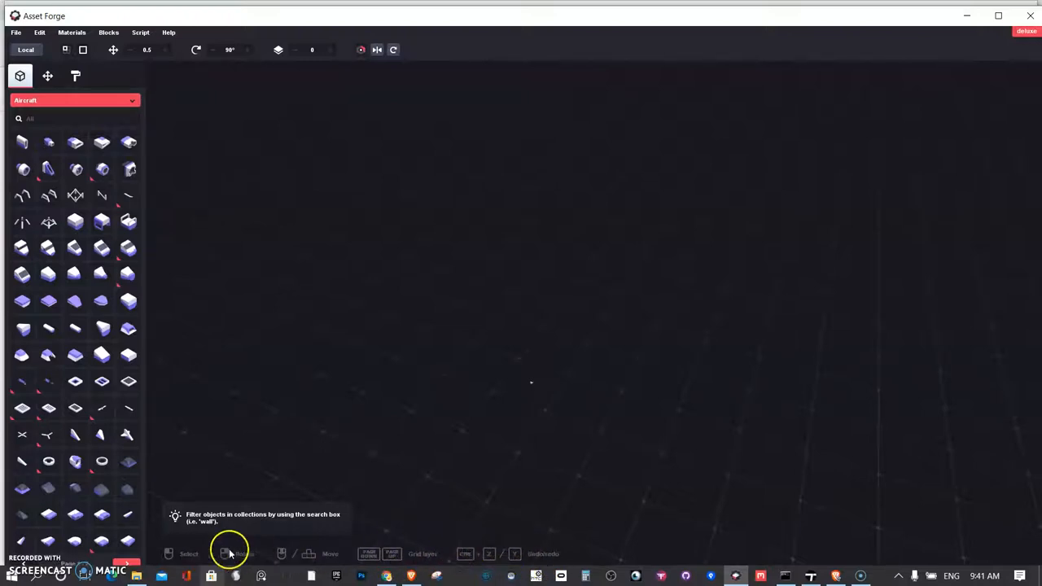
{"action": "mouse_move", "coordinate": [498, 552]}
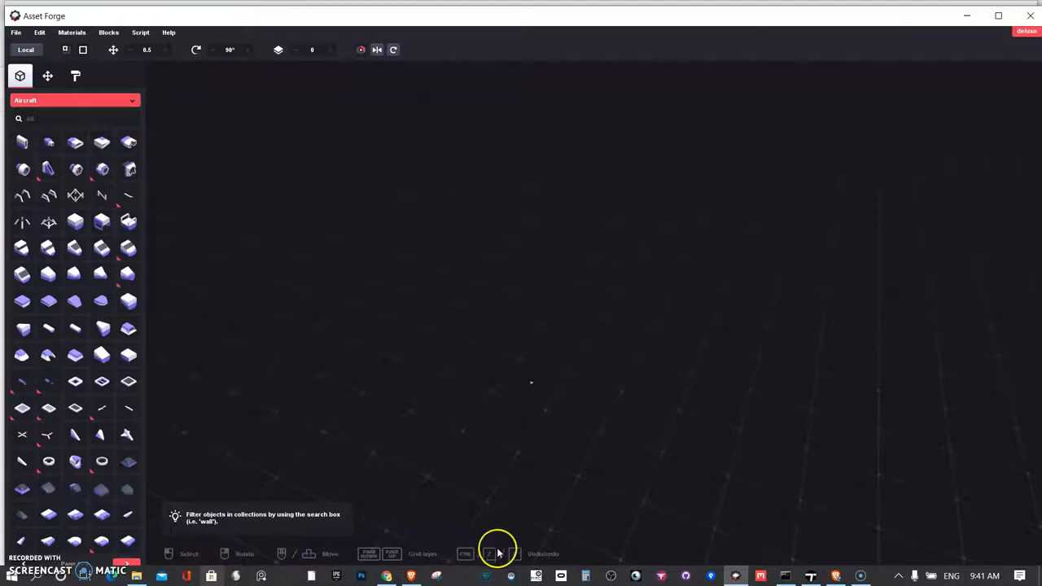
{"action": "mouse_move", "coordinate": [101, 247]}
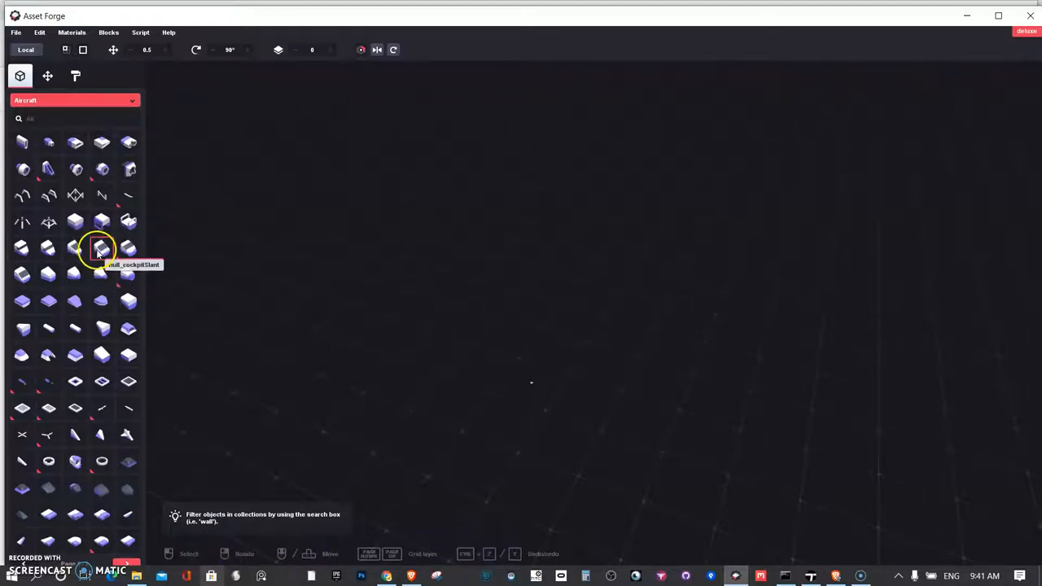
- Place a cockpit piece from the Aircraft library as the first object in the scene
{"action": "left_click", "coordinate": [101, 247]}
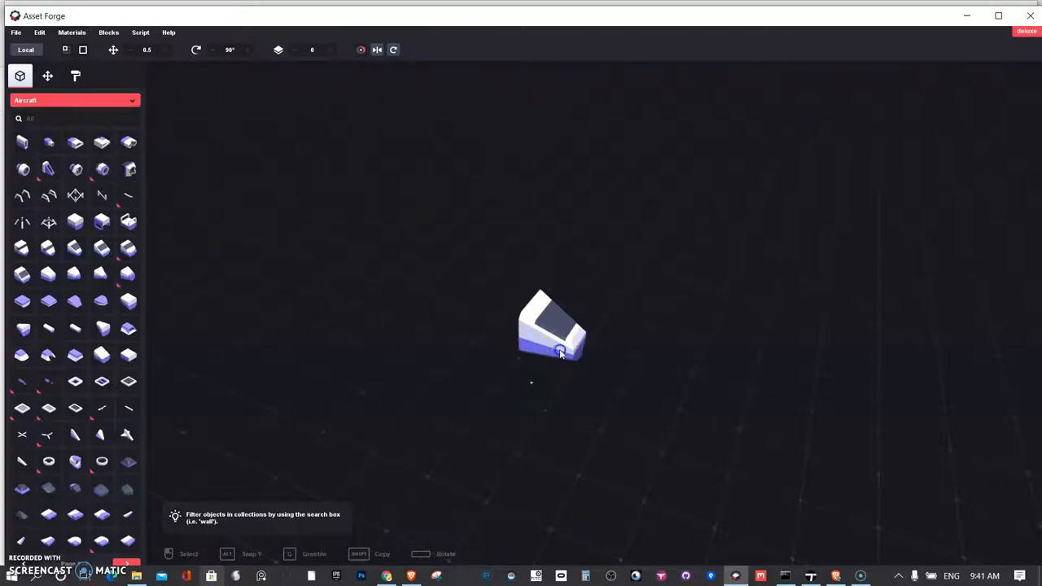
{"action": "left_click", "coordinate": [560, 355]}
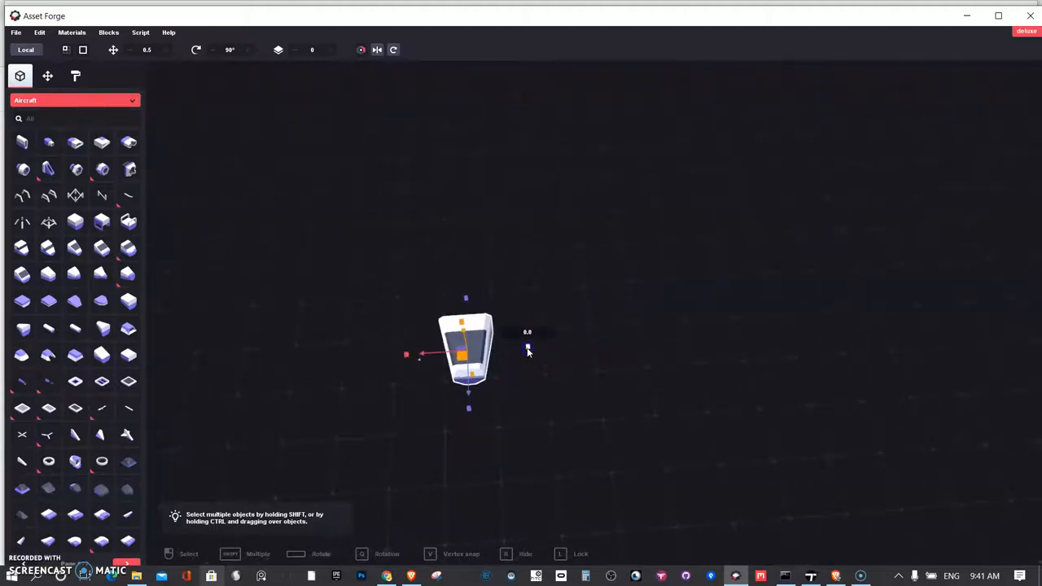
{"action": "left_click_drag", "start_coordinate": [528, 349], "coordinate": [586, 348]}
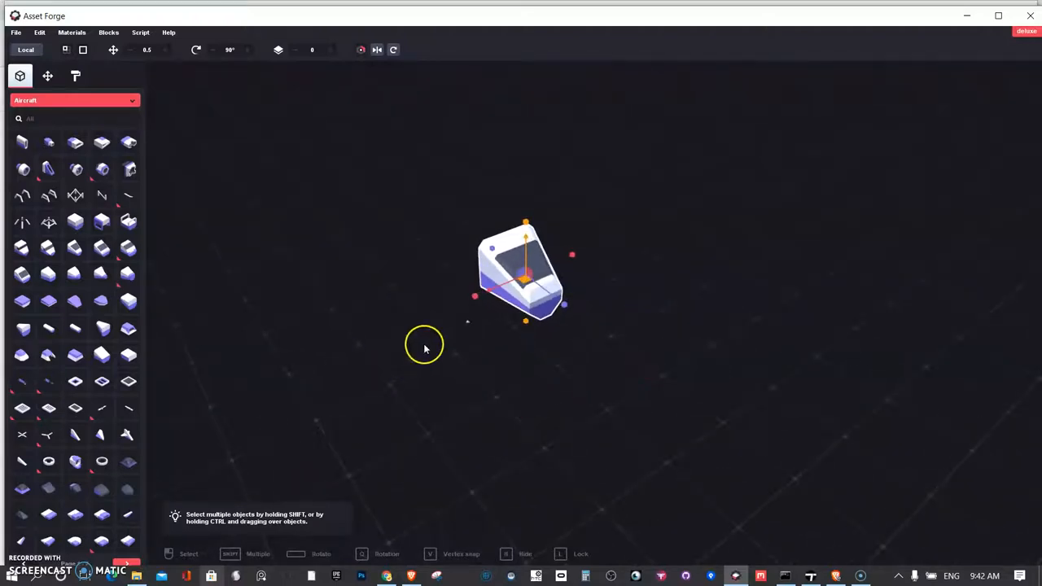
{"action": "mouse_move", "coordinate": [427, 361]}
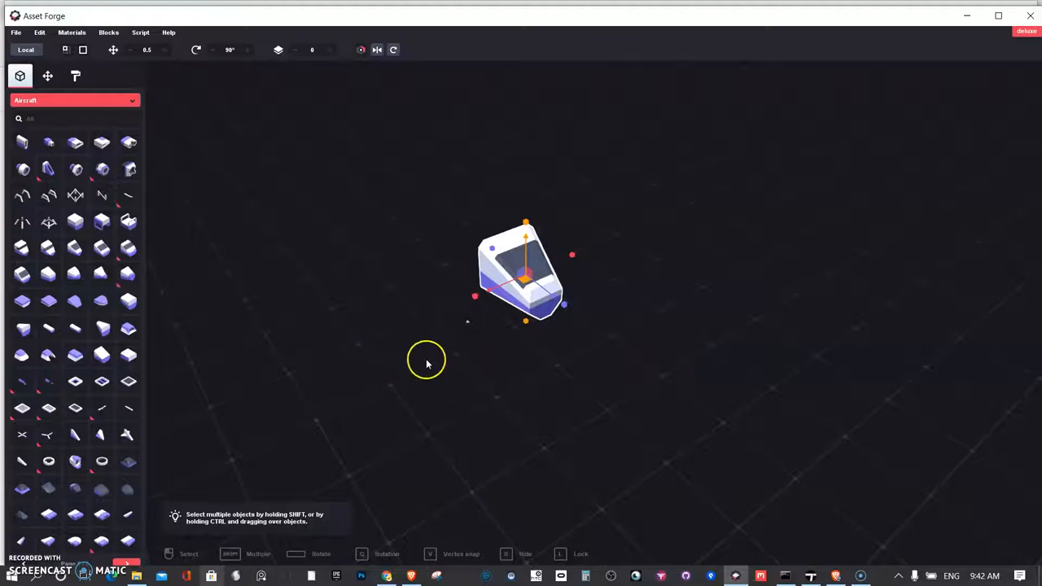
{"action": "mouse_move", "coordinate": [419, 367]}
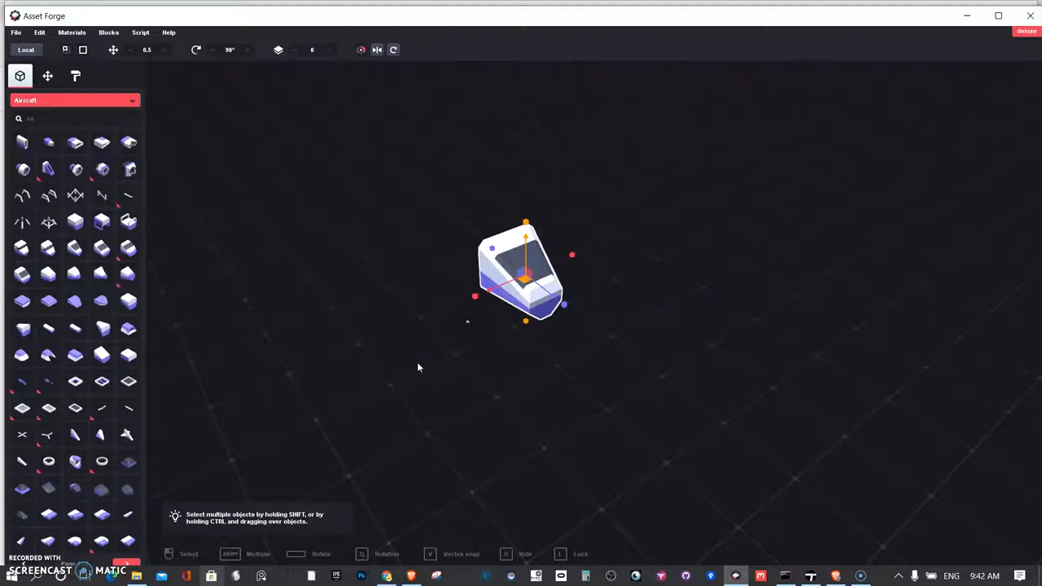
{"action": "mouse_move", "coordinate": [492, 372]}
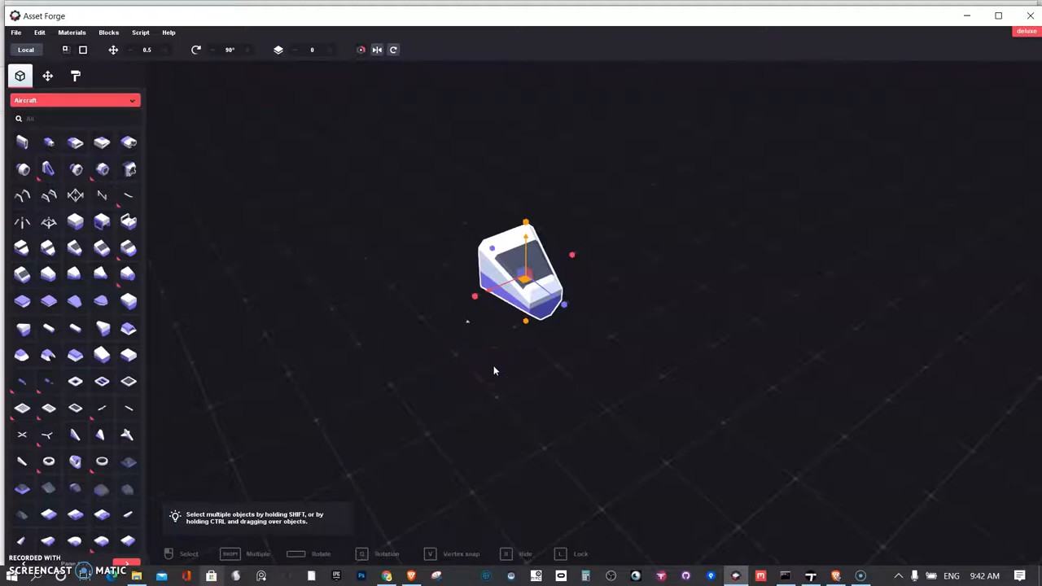
{"action": "mouse_move", "coordinate": [479, 371]}
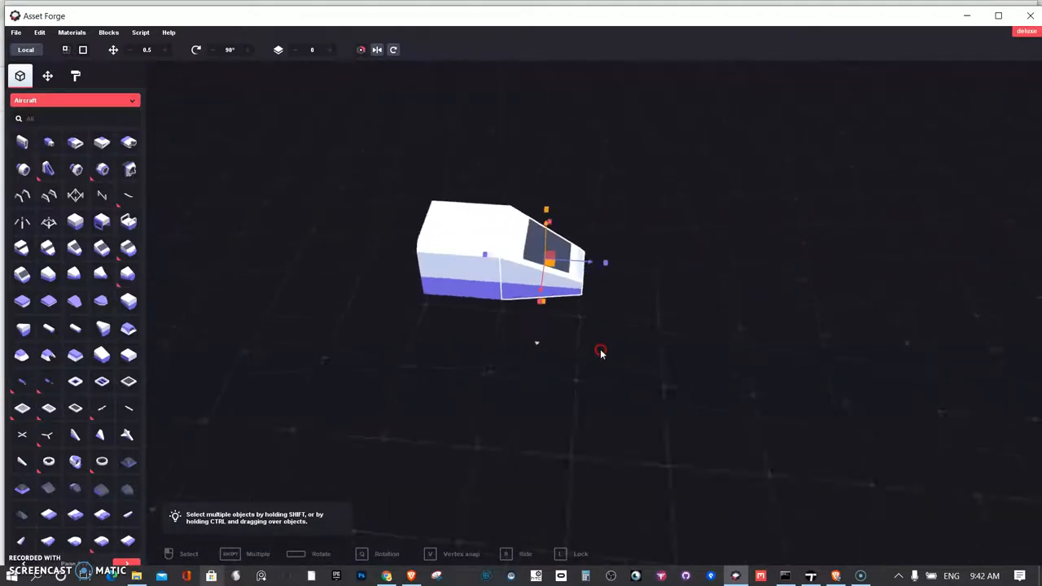
- Add a body piece at the rear of the cockpit to lengthen the fuselage
{"action": "left_click_drag", "start_coordinate": [601, 352], "coordinate": [482, 408]}
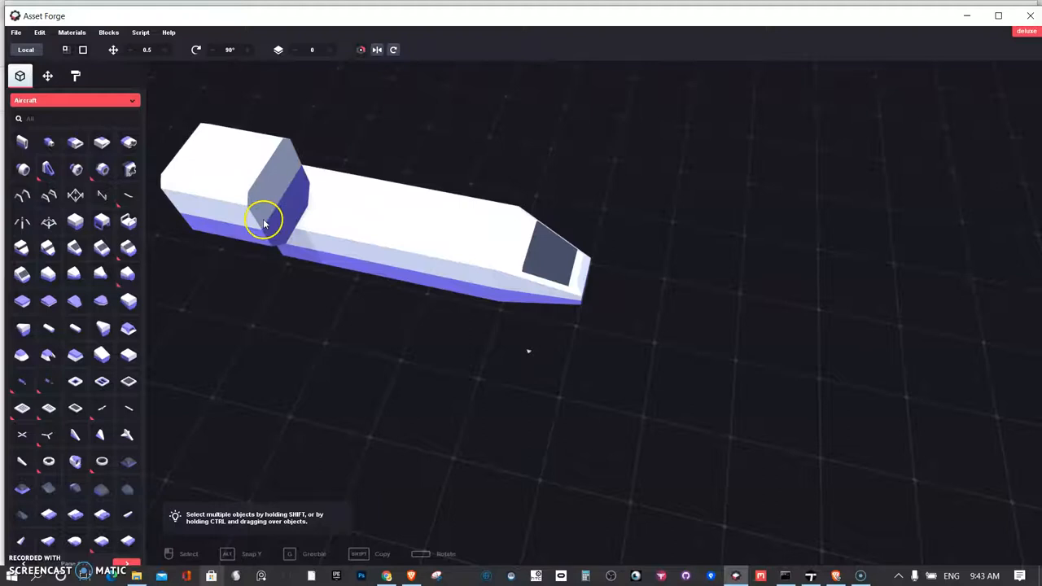
{"action": "left_click", "coordinate": [260, 225]}
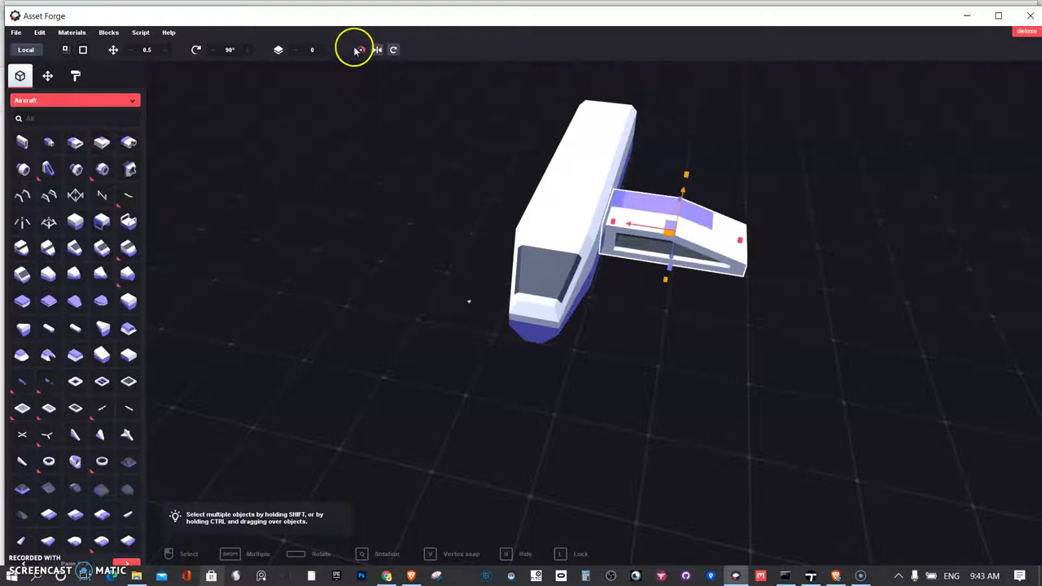
- Toggle Mirror on the first wing until it faces outward from the fuselage
{"action": "left_click", "coordinate": [378, 49]}
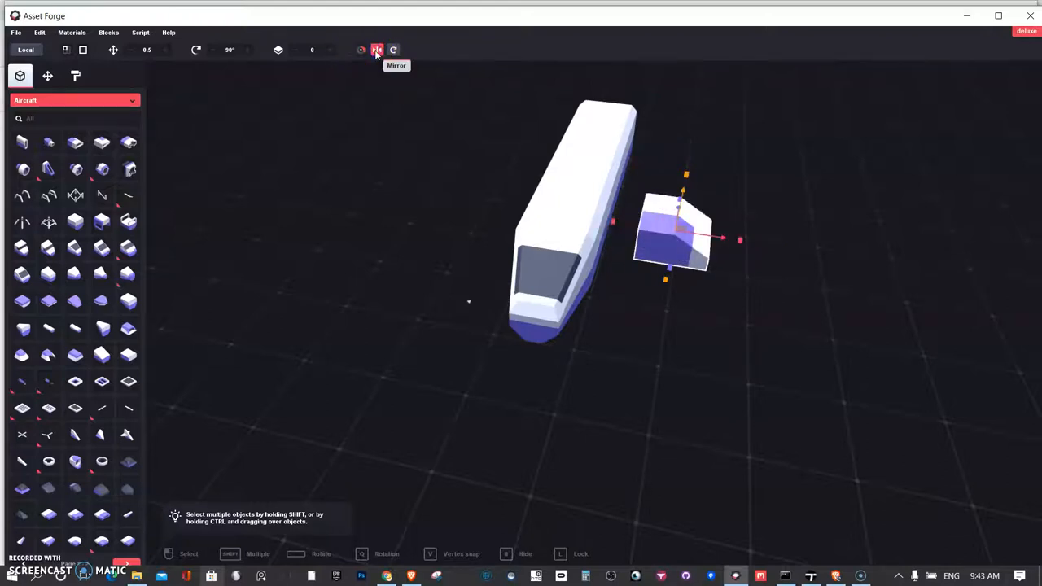
{"action": "left_click", "coordinate": [378, 49]}
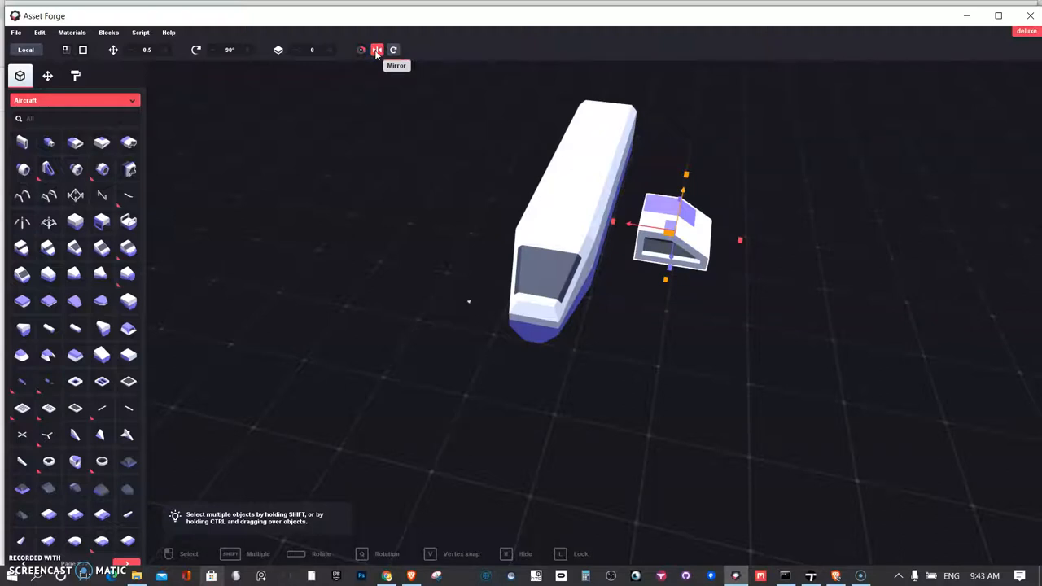
{"action": "left_click", "coordinate": [377, 49]}
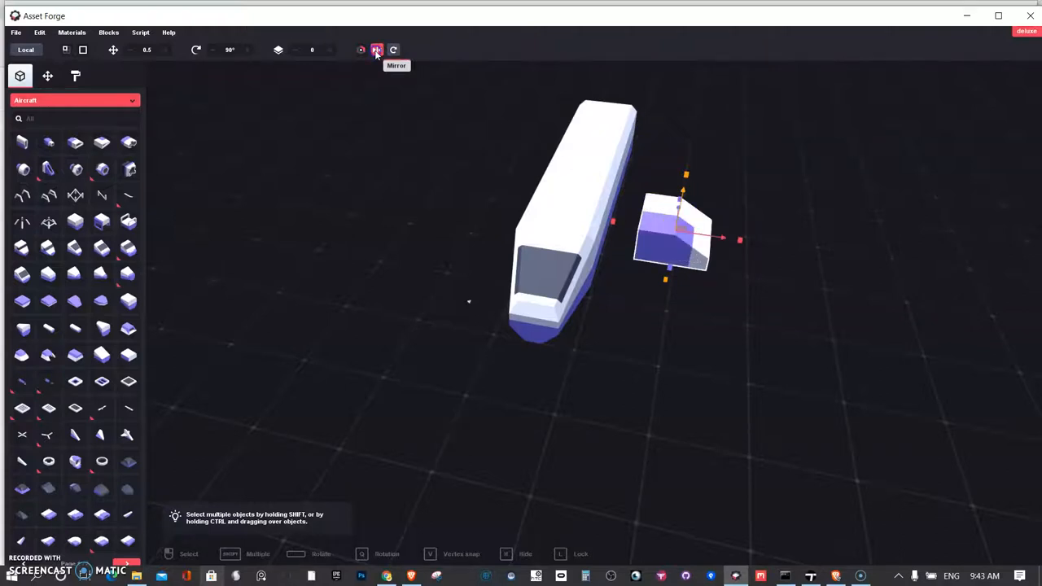
{"action": "left_click", "coordinate": [376, 49]}
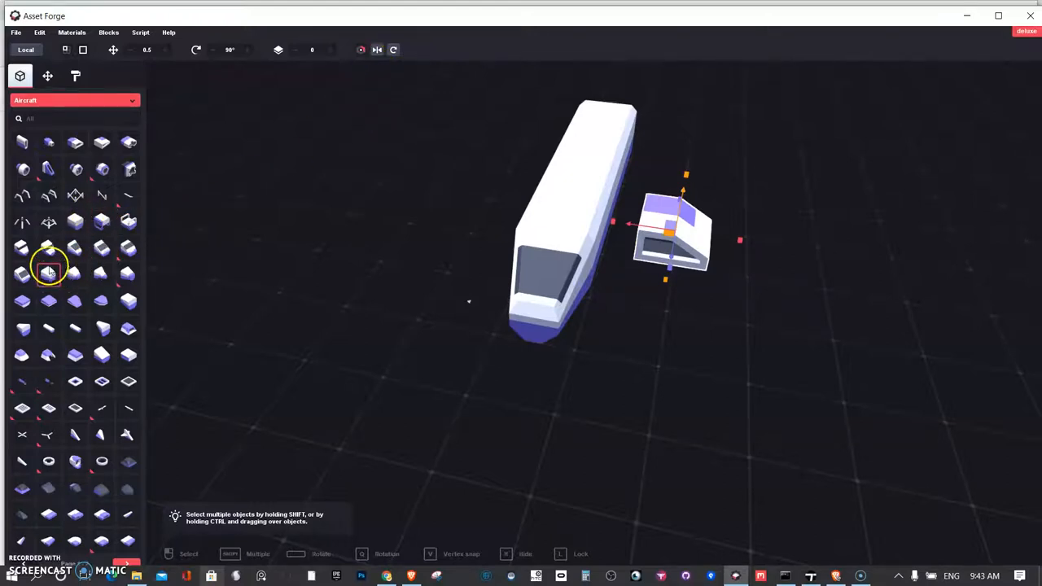
{"action": "mouse_move", "coordinate": [88, 226]}
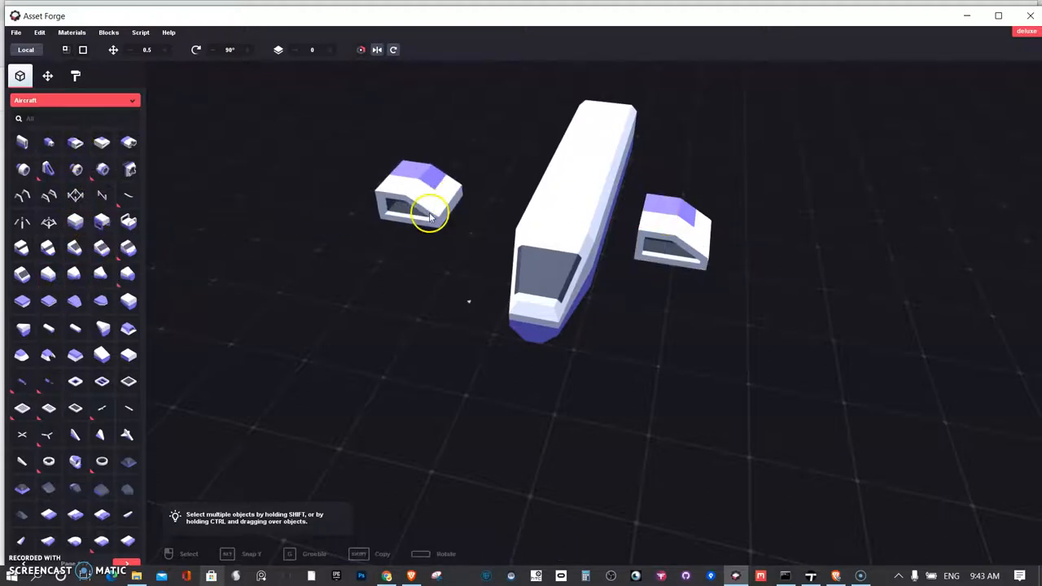
- Mirror the second wing on the left so it faces outward, making the plane symmetrical
{"action": "left_click", "coordinate": [362, 49]}
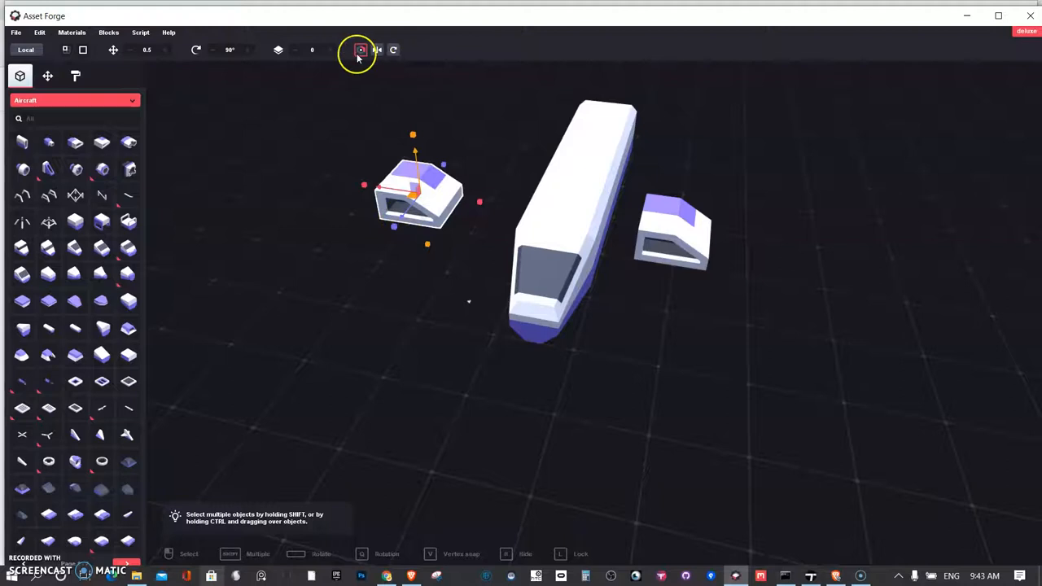
{"action": "left_click", "coordinate": [378, 49]}
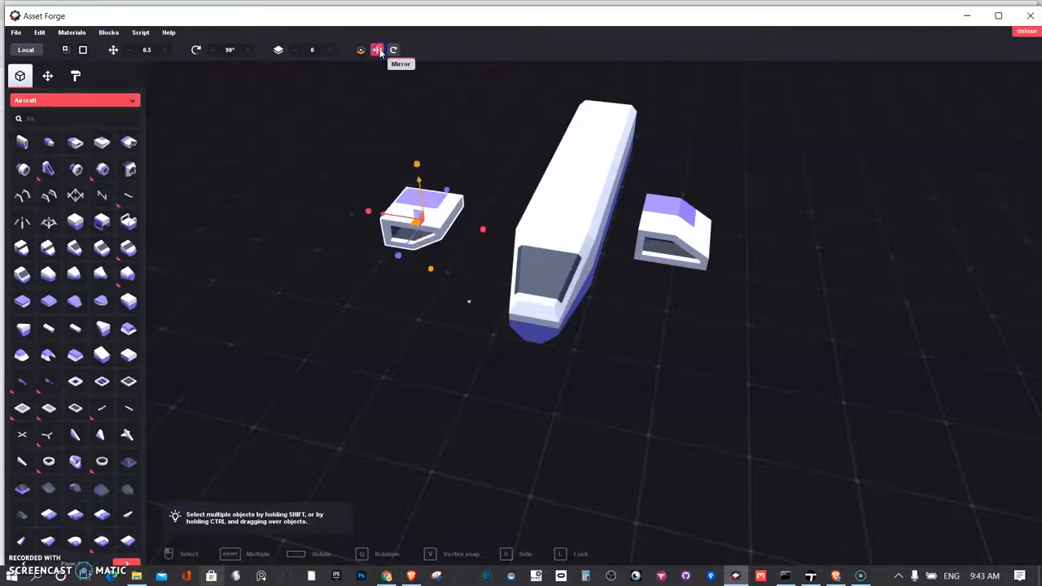
{"action": "left_click", "coordinate": [361, 49]}
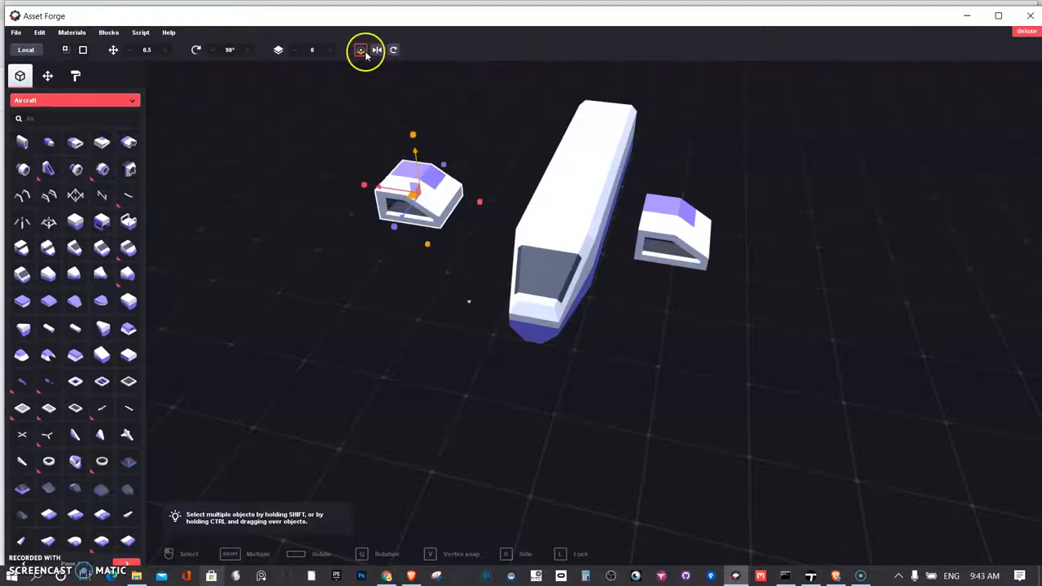
{"action": "left_click", "coordinate": [360, 49]}
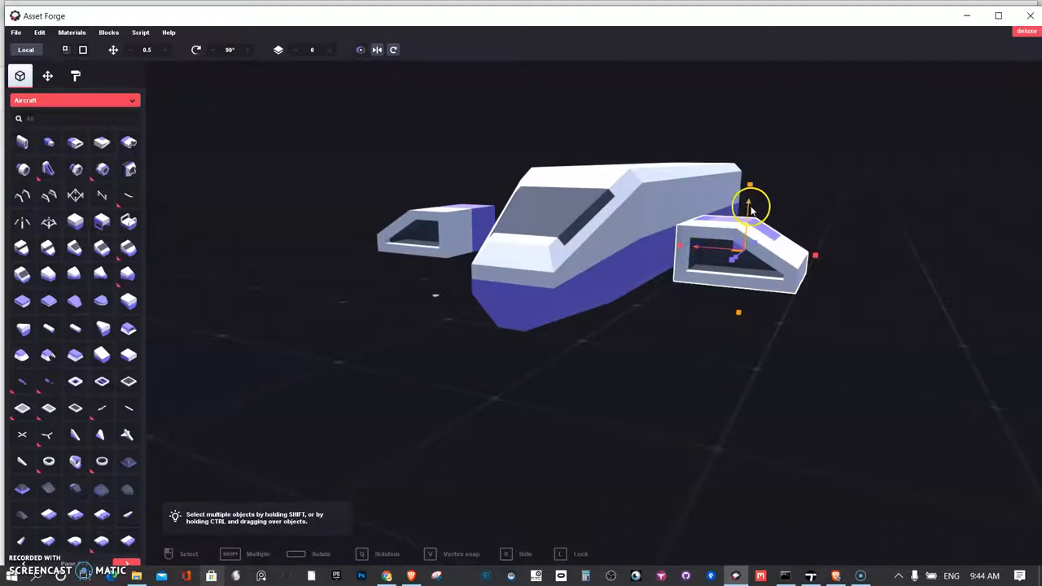
- Stretch the wings outward with the scale handle and check the cross shape from above
{"action": "left_click_drag", "start_coordinate": [749, 204], "coordinate": [749, 176]}
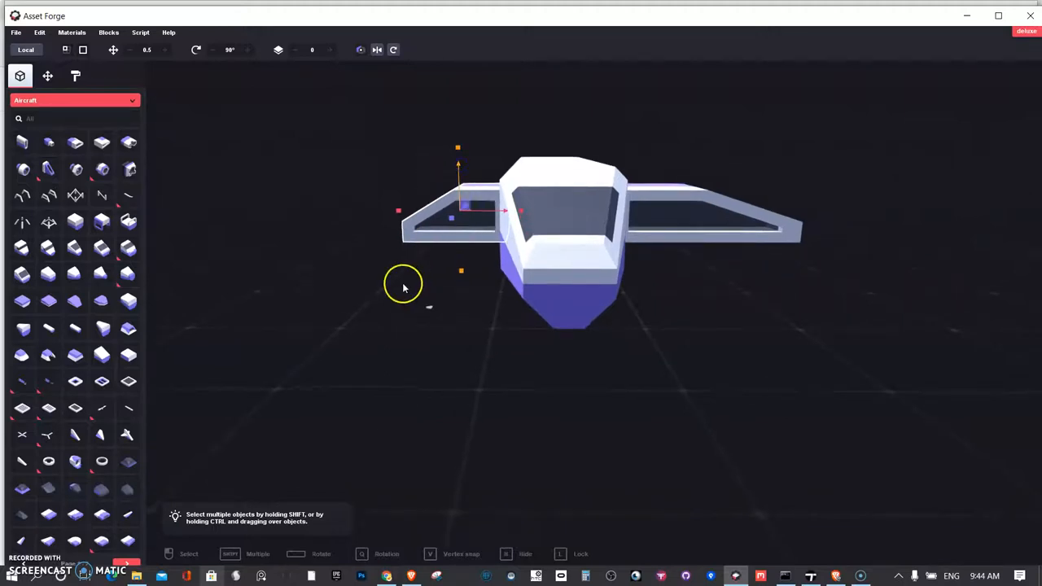
{"action": "left_click_drag", "start_coordinate": [404, 285], "coordinate": [447, 469]}
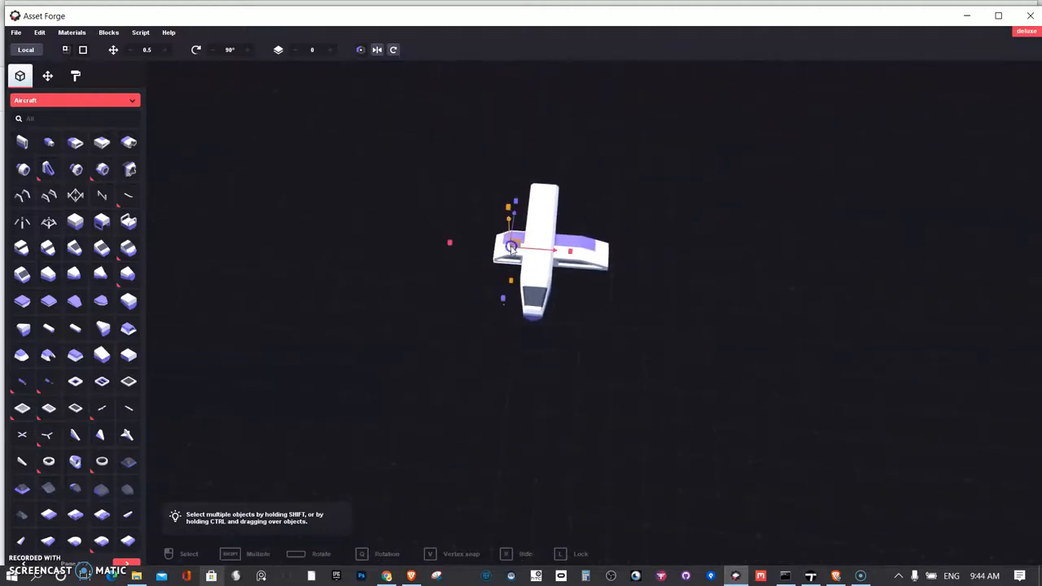
{"action": "left_click_drag", "start_coordinate": [508, 247], "coordinate": [422, 246]}
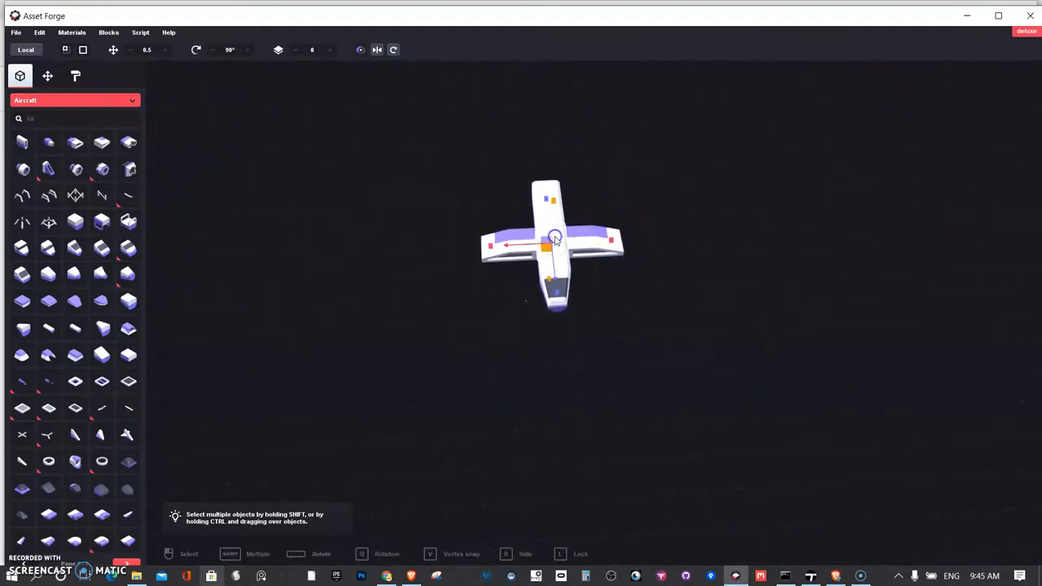
- Pick up an engine booster and place a hexagonal booster on the wing
{"action": "scroll", "scroll_direction": "up", "scroll_amount": 3}
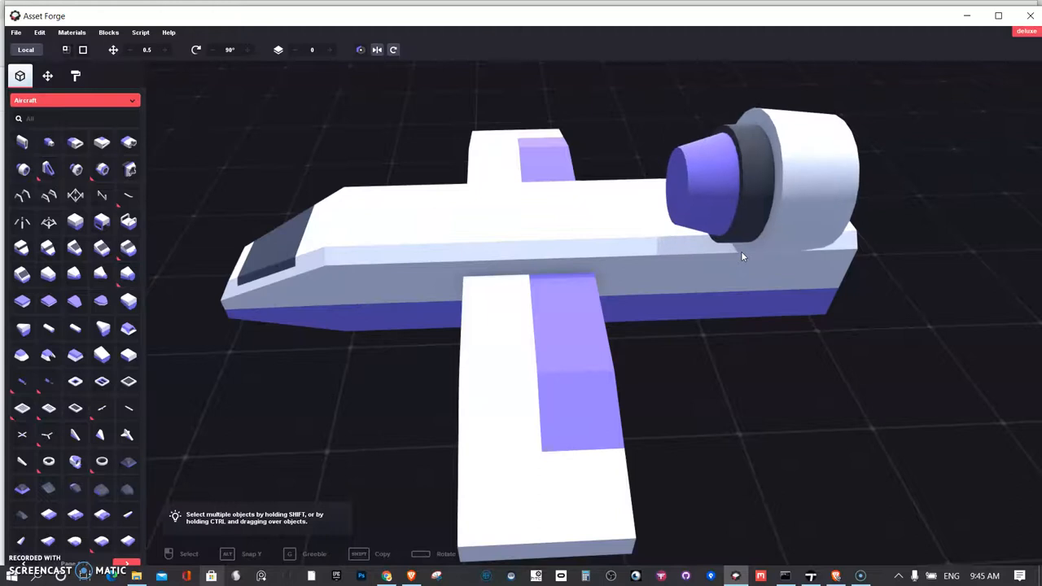
{"action": "left_click", "coordinate": [732, 187]}
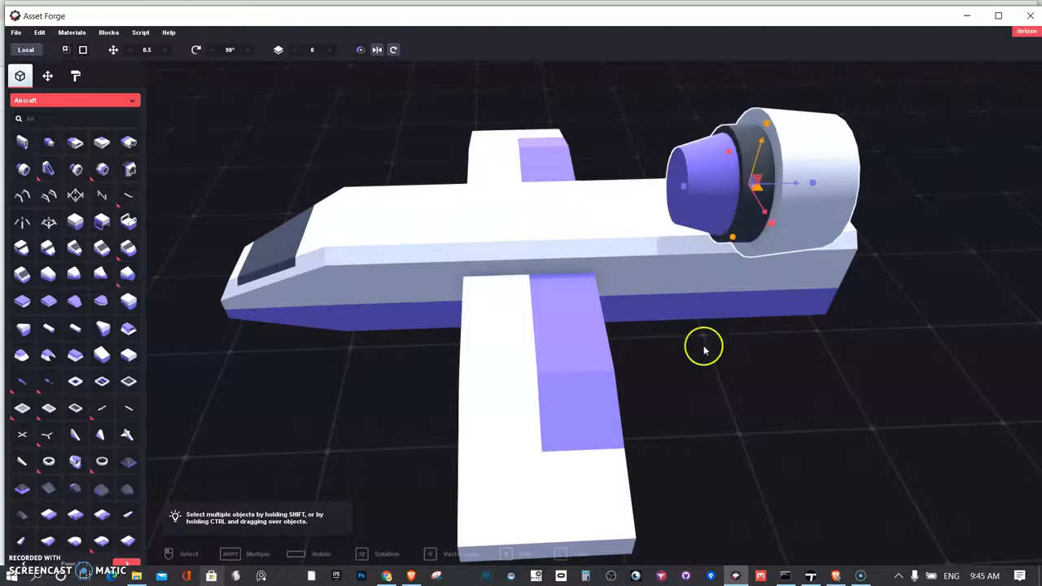
{"action": "left_click_drag", "start_coordinate": [704, 345], "coordinate": [785, 291]}
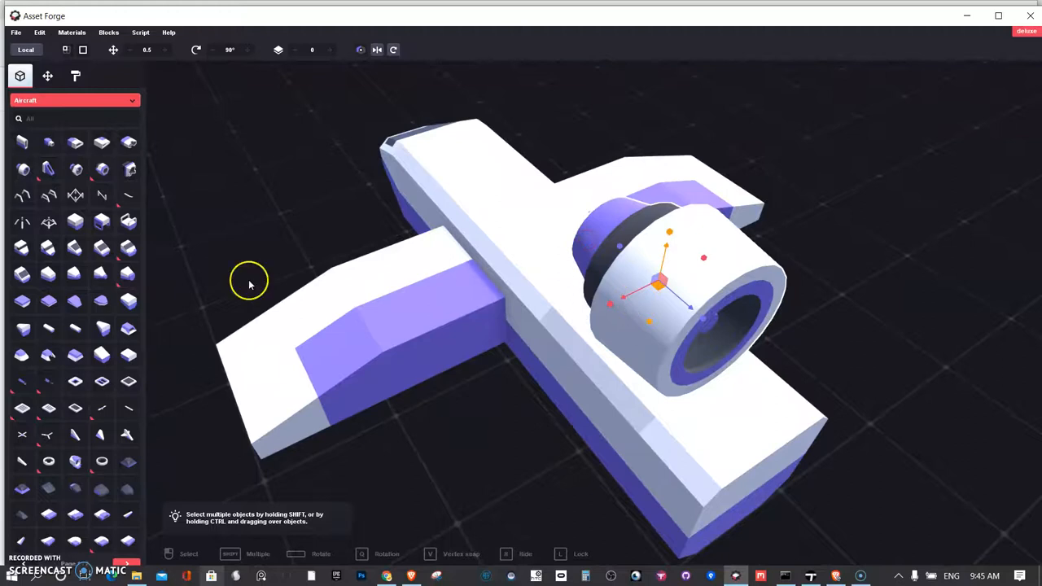
{"action": "mouse_move", "coordinate": [75, 171]}
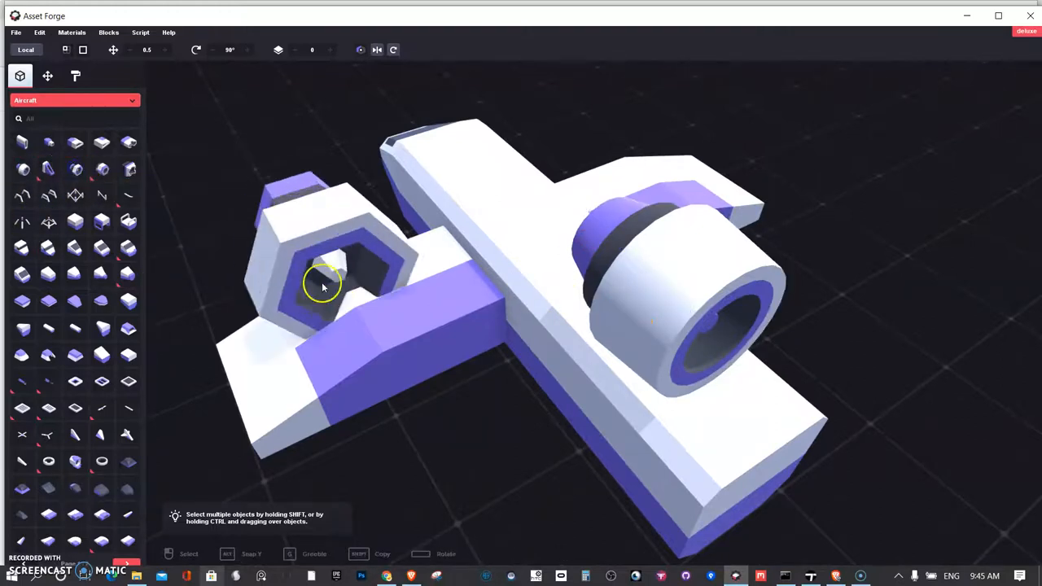
{"action": "left_click", "coordinate": [323, 285]}
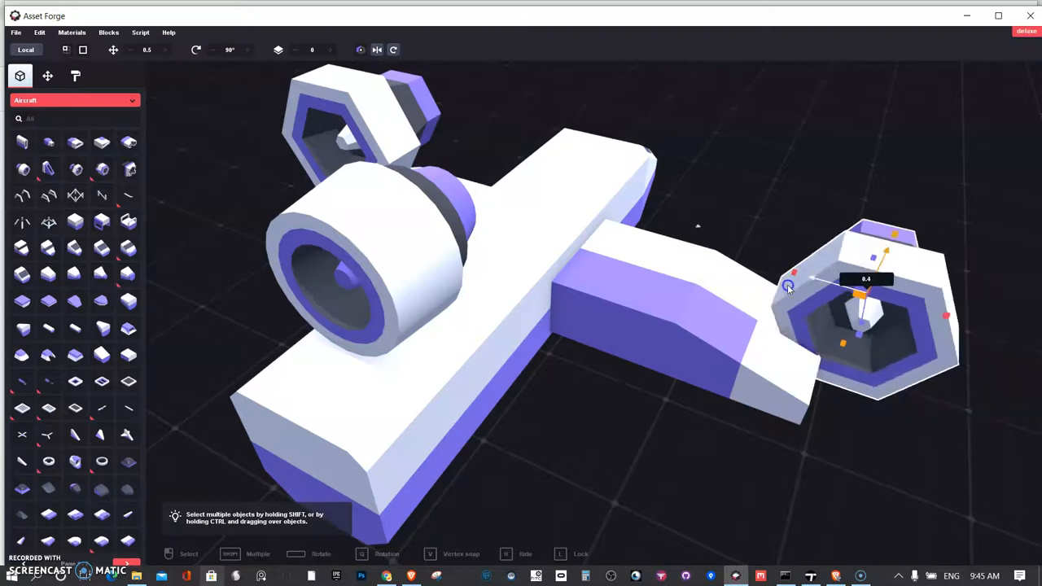
- Orbit the model to check the second wing booster's alignment
{"action": "left_click_drag", "start_coordinate": [788, 285], "coordinate": [741, 218]}
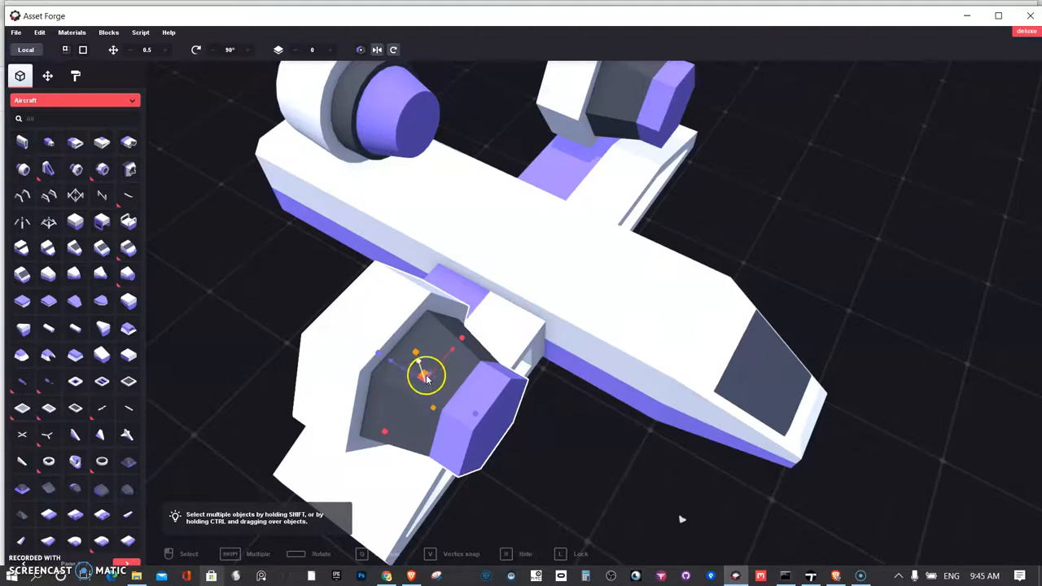
{"action": "left_click_drag", "start_coordinate": [424, 375], "coordinate": [460, 341]}
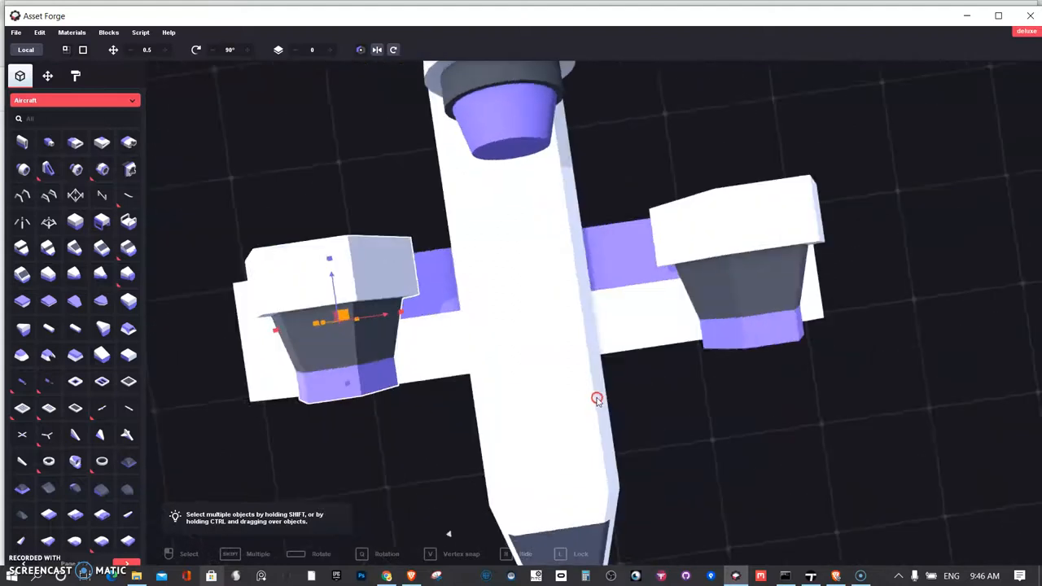
- From a front view, move the left wing booster level with the central engine and select the right one
{"action": "scroll", "scroll_direction": "down", "scroll_amount": 3}
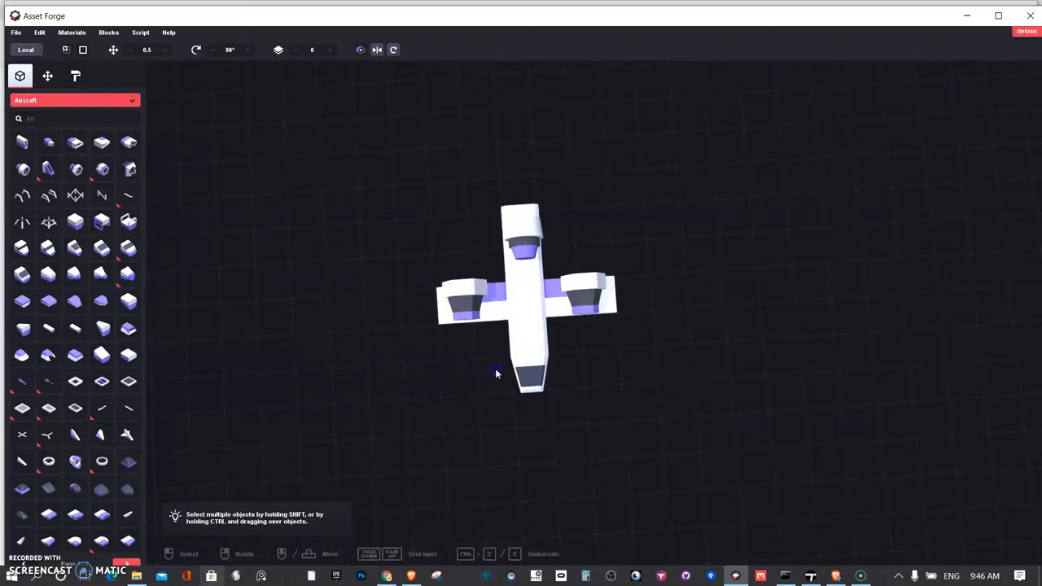
{"action": "left_click_drag", "start_coordinate": [497, 375], "coordinate": [346, 284]}
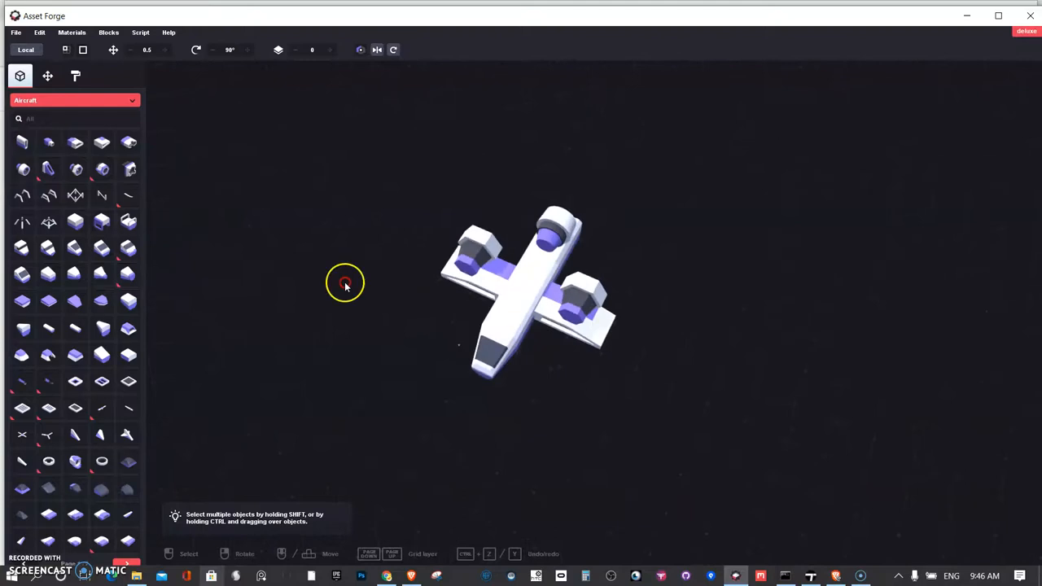
{"action": "left_click_drag", "start_coordinate": [345, 283], "coordinate": [560, 385]}
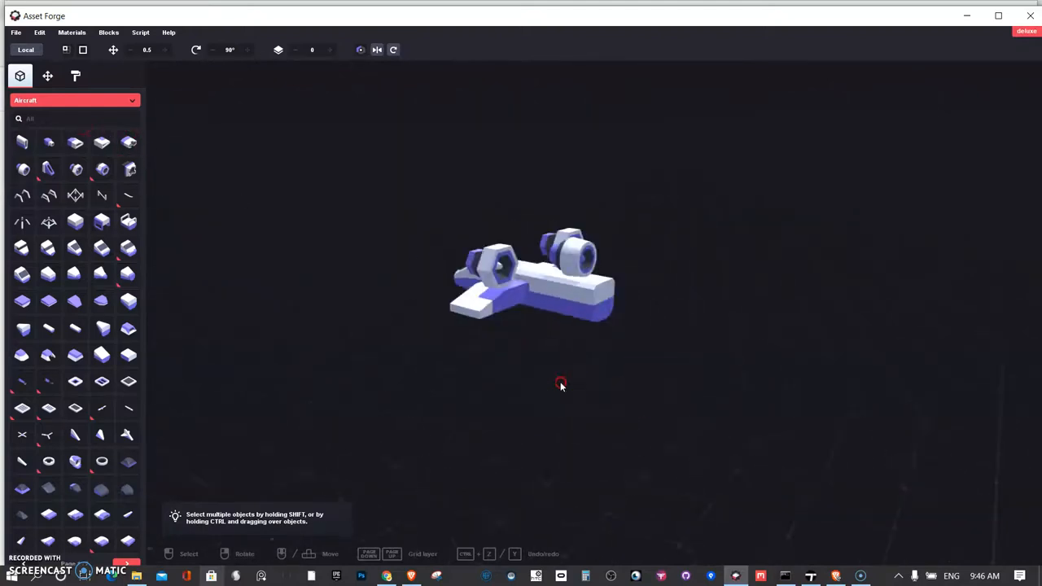
{"action": "left_click_drag", "start_coordinate": [560, 384], "coordinate": [422, 350]}
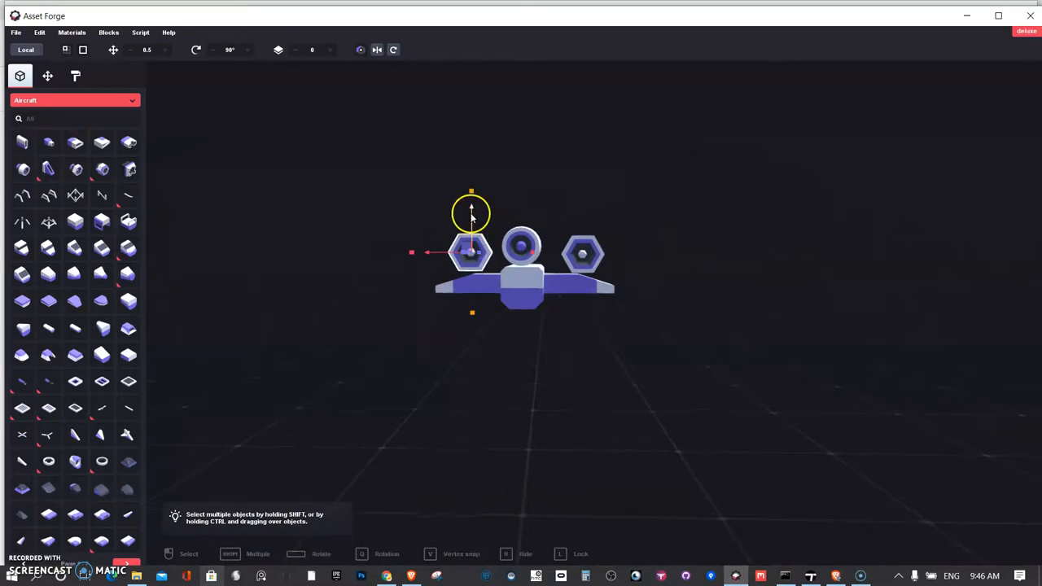
{"action": "left_click_drag", "start_coordinate": [471, 214], "coordinate": [489, 269]}
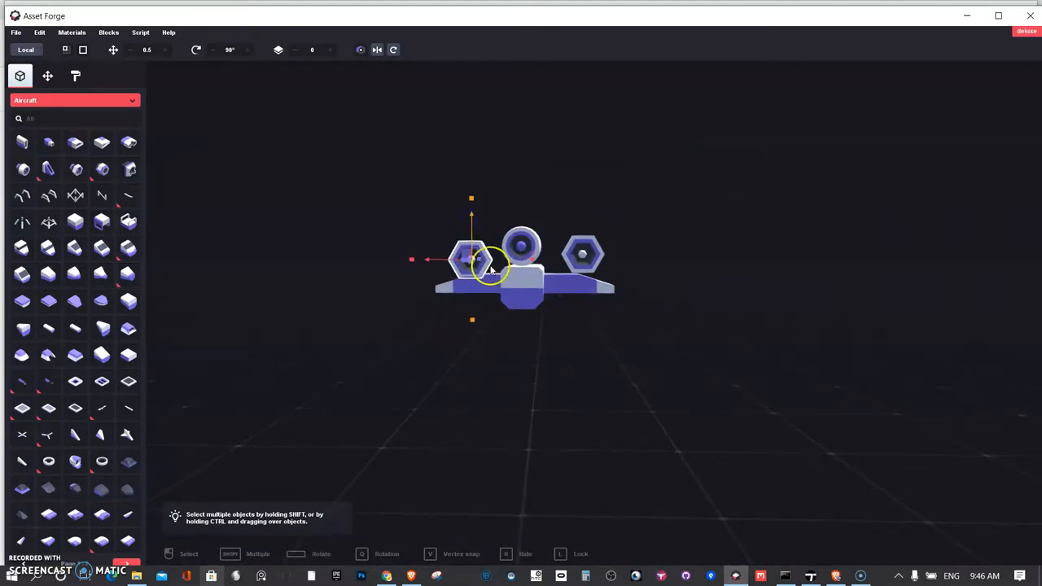
{"action": "left_click", "coordinate": [583, 254]}
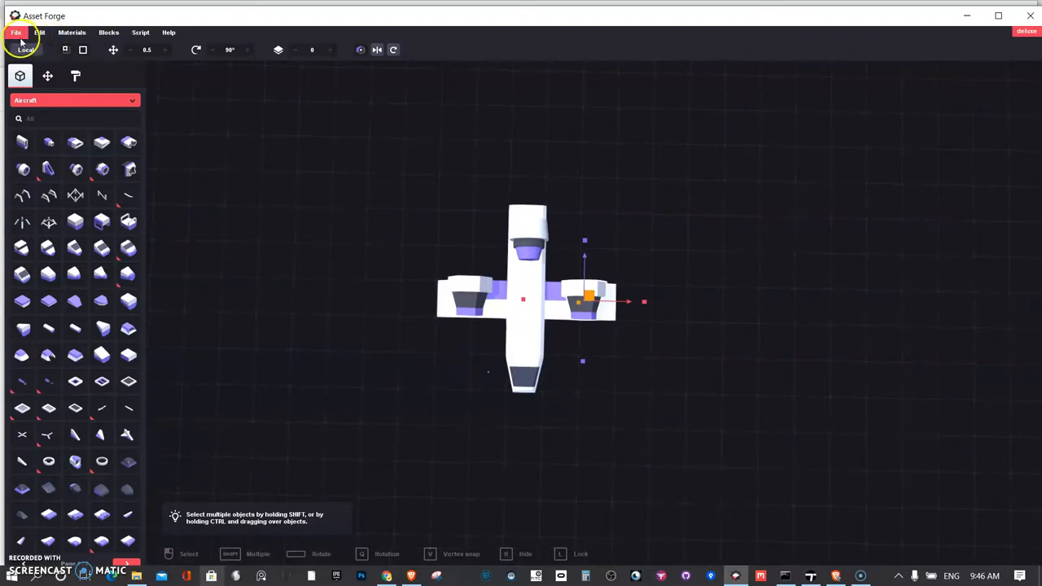
- Save the plane as plane1.model in the ASSETFORGE folder via Save as
{"action": "left_click", "coordinate": [16, 32]}
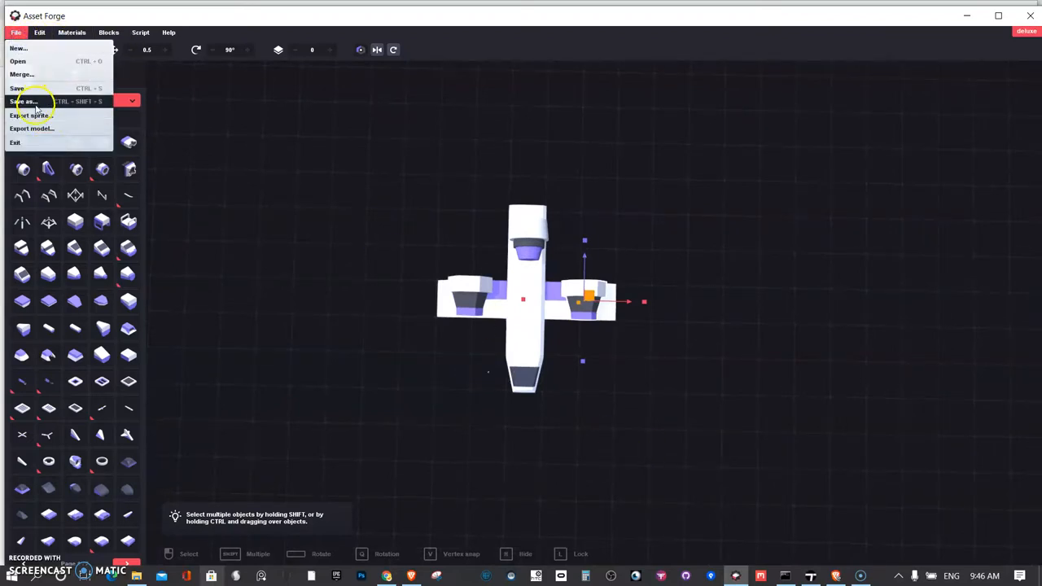
{"action": "left_click", "coordinate": [25, 101]}
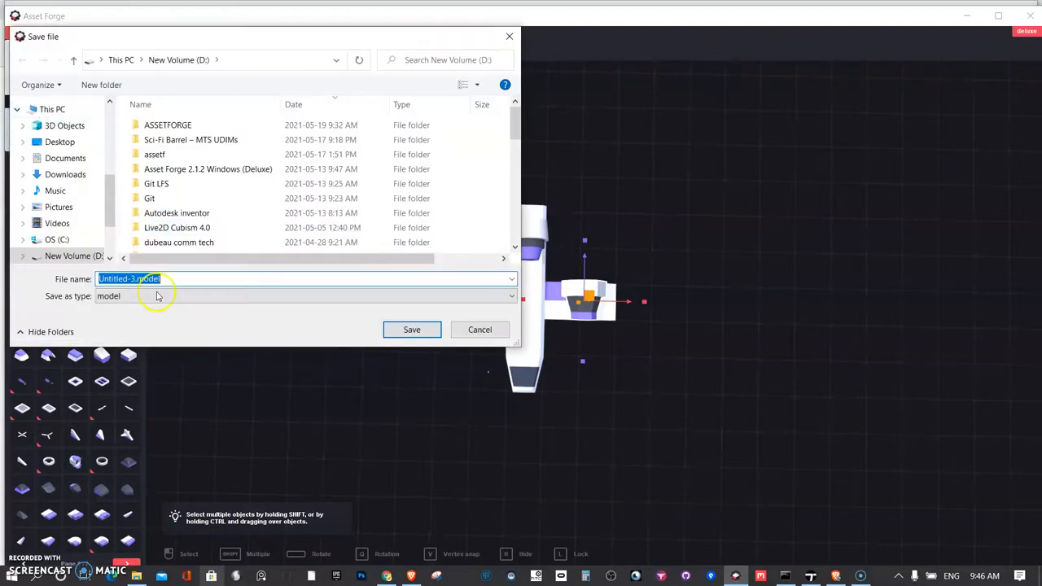
{"action": "left_click", "coordinate": [132, 278]}
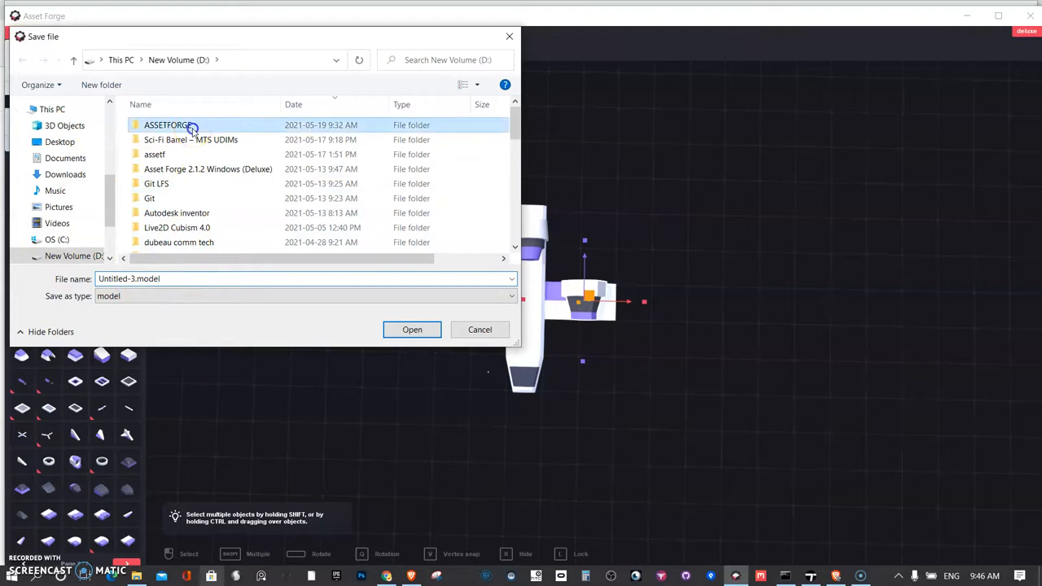
{"action": "double_click", "coordinate": [166, 124]}
{"action": "type", "text": "plane1"}
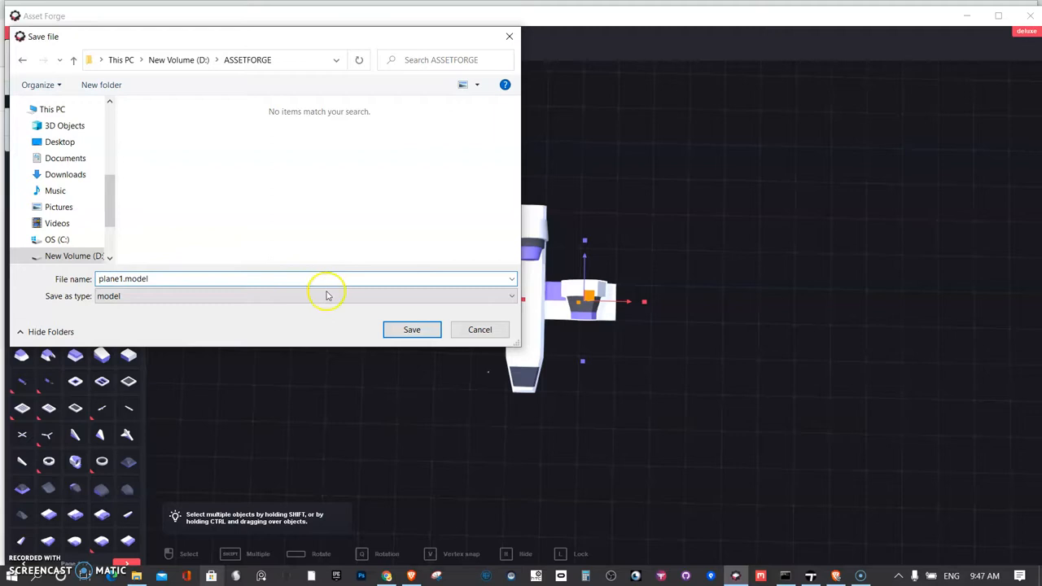
{"action": "left_click", "coordinate": [412, 328]}
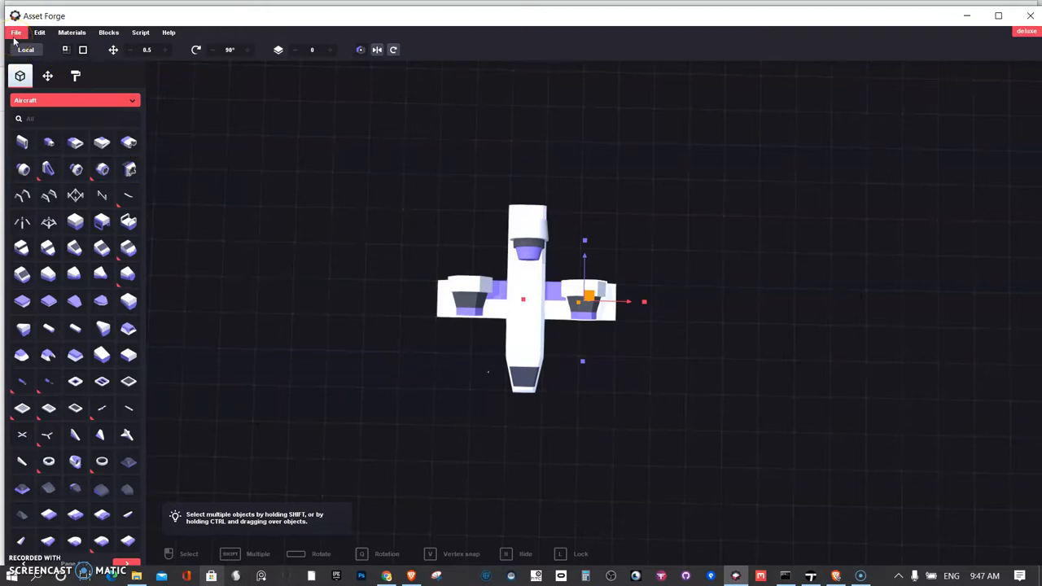
- Set the export format to FBX and start exporting the plane as plane1.fbx
{"action": "left_click", "coordinate": [14, 33]}
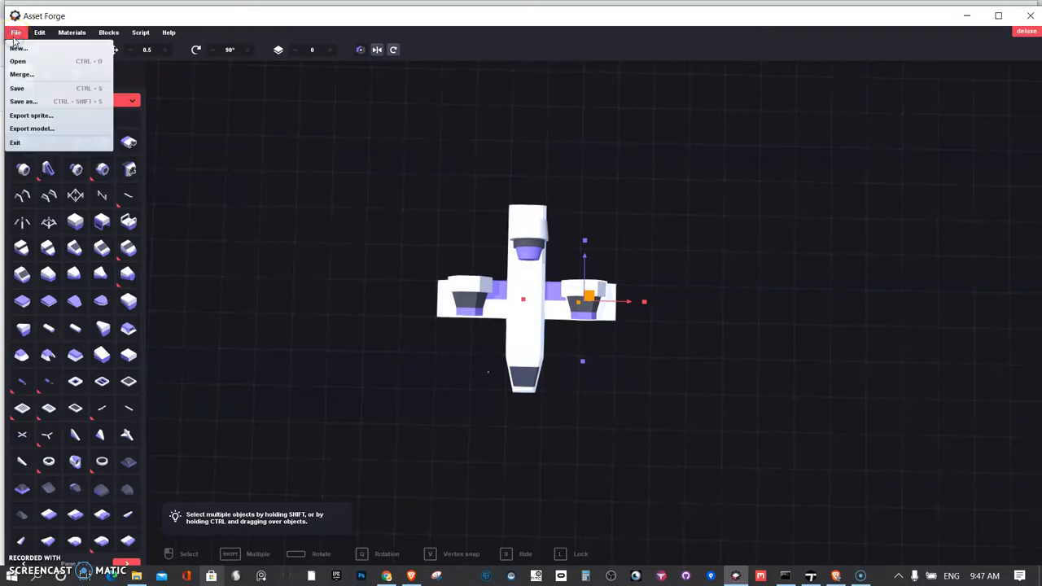
{"action": "left_click", "coordinate": [32, 127]}
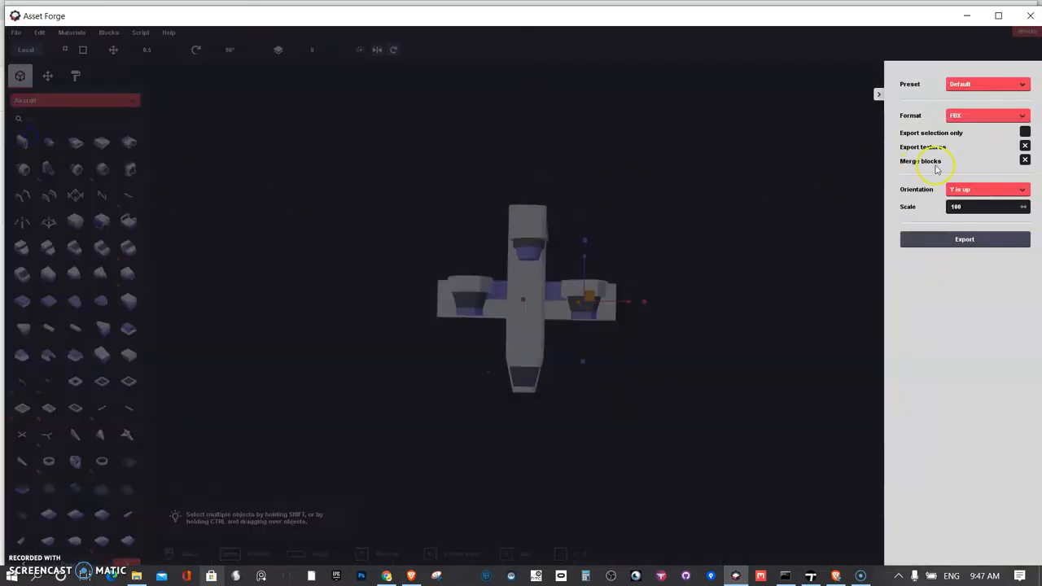
{"action": "left_click", "coordinate": [985, 114]}
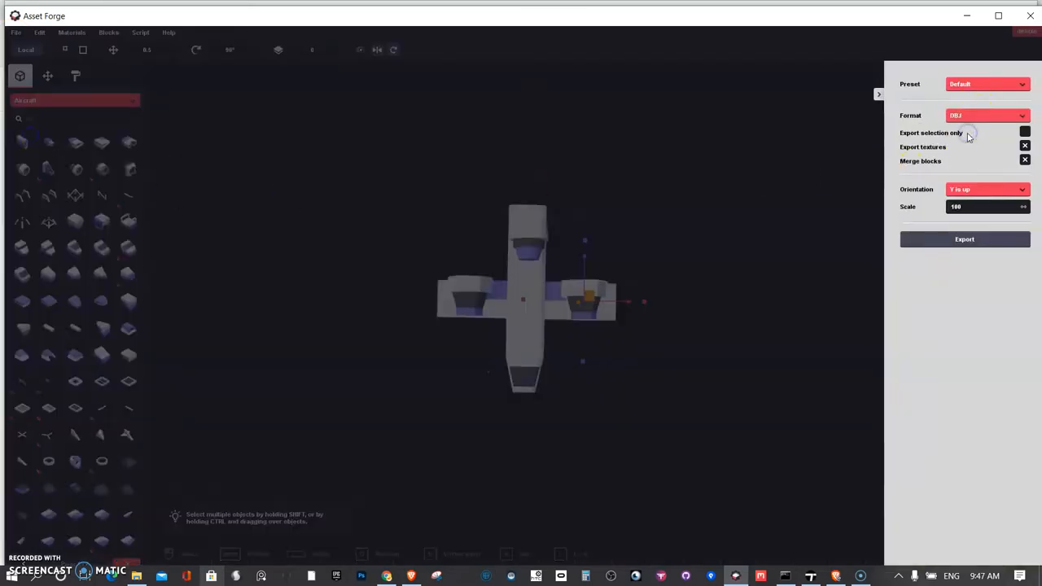
{"action": "left_click", "coordinate": [985, 114]}
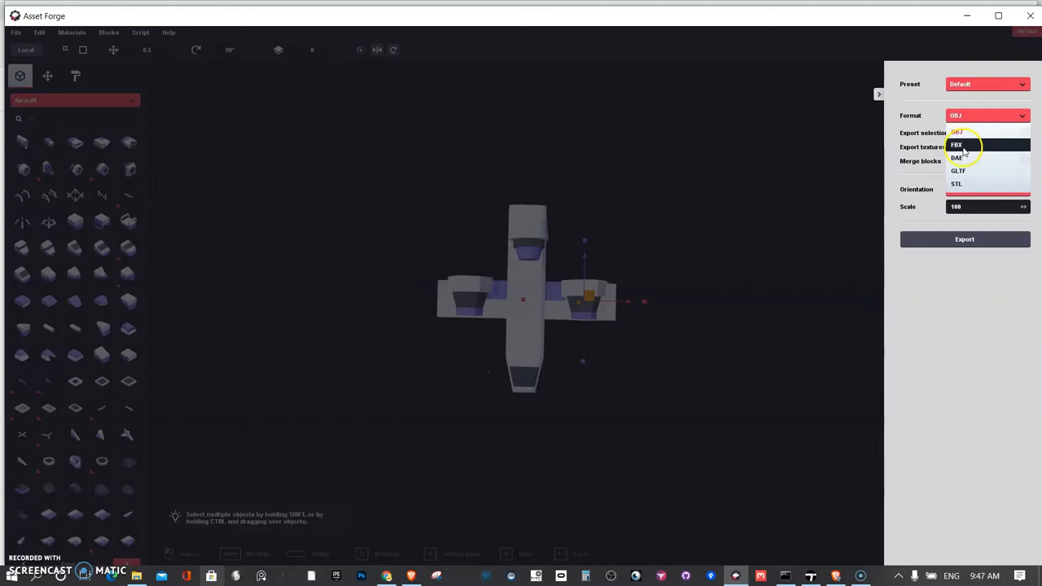
{"action": "left_click", "coordinate": [957, 145]}
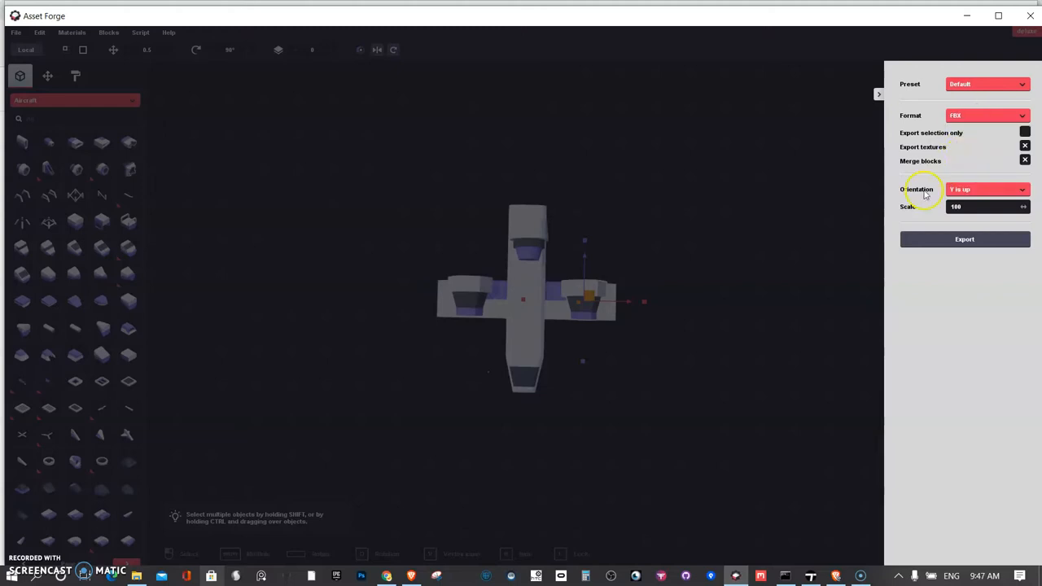
{"action": "mouse_move", "coordinate": [859, 287]}
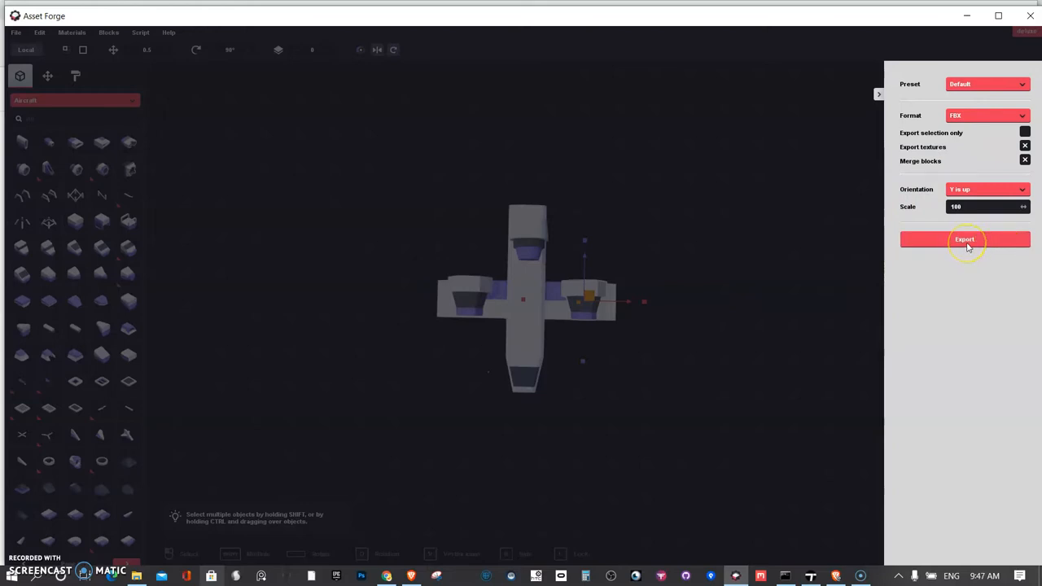
{"action": "left_click", "coordinate": [965, 238]}
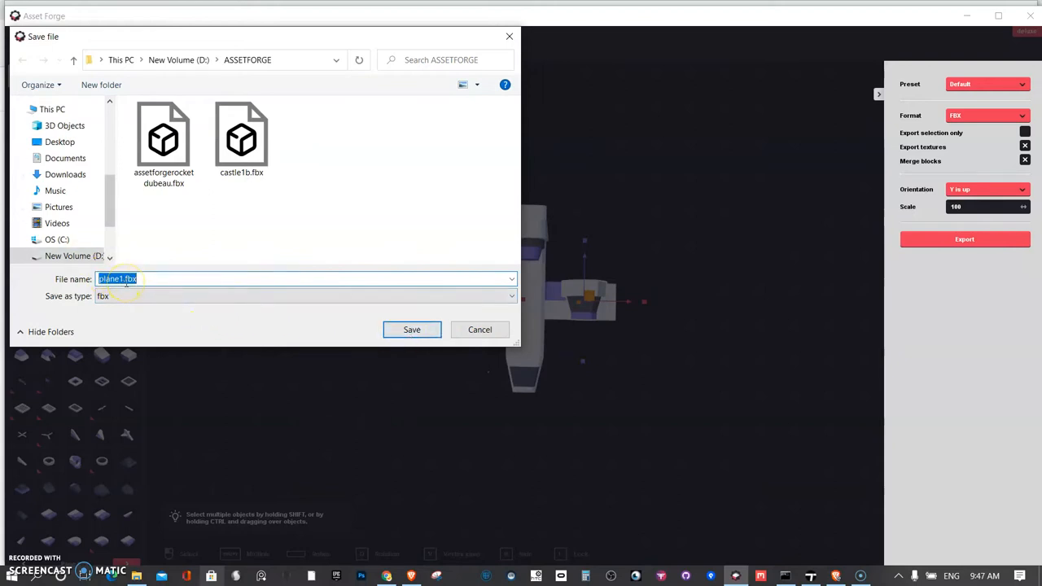
{"action": "mouse_move", "coordinate": [584, 303]}
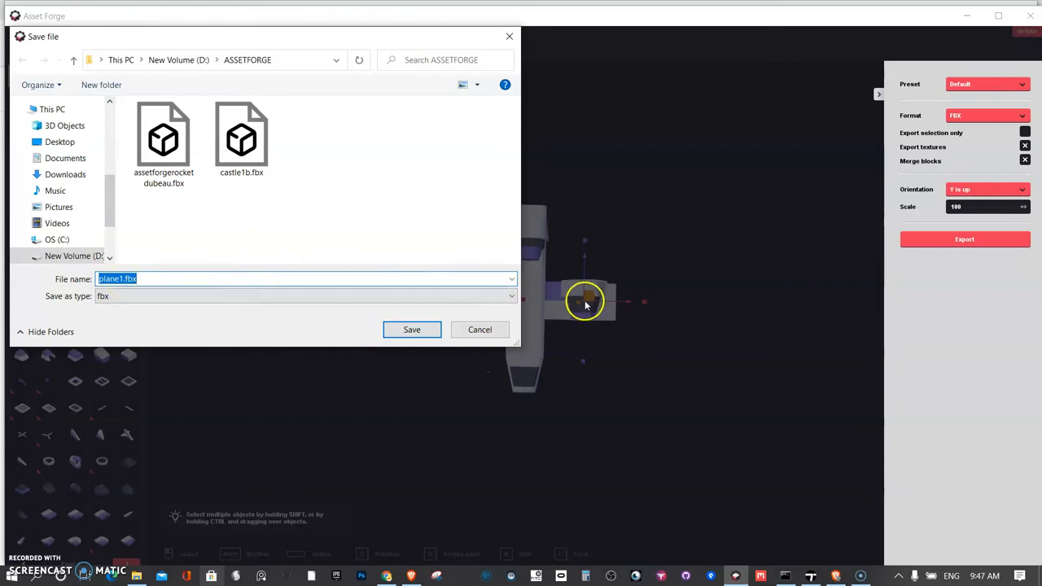
- Confirm the export, writing plane1.fbx into the ASSETFORGE folder
{"action": "left_click", "coordinate": [479, 329]}
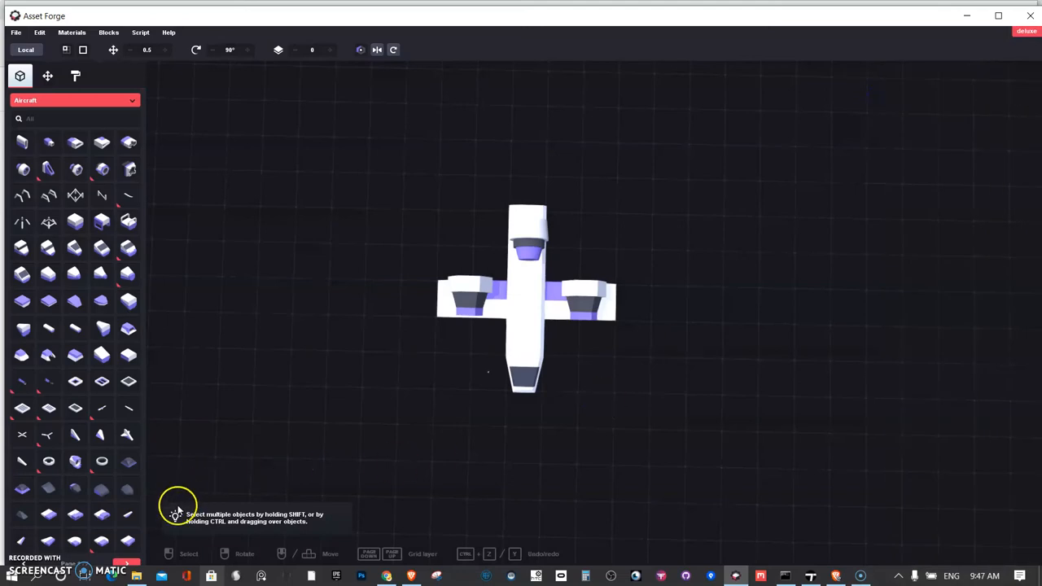
{"action": "mouse_move", "coordinate": [233, 456]}
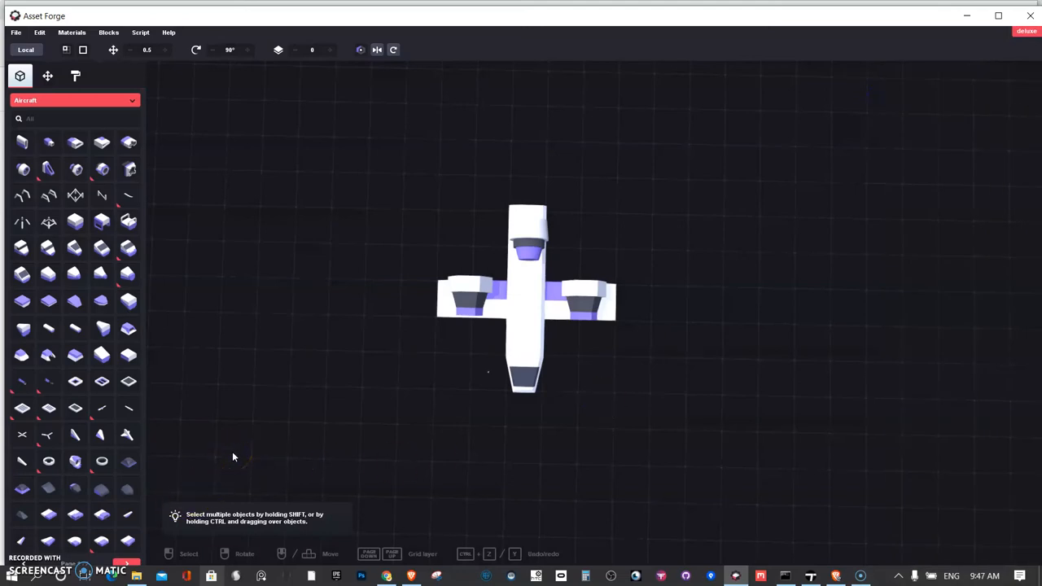